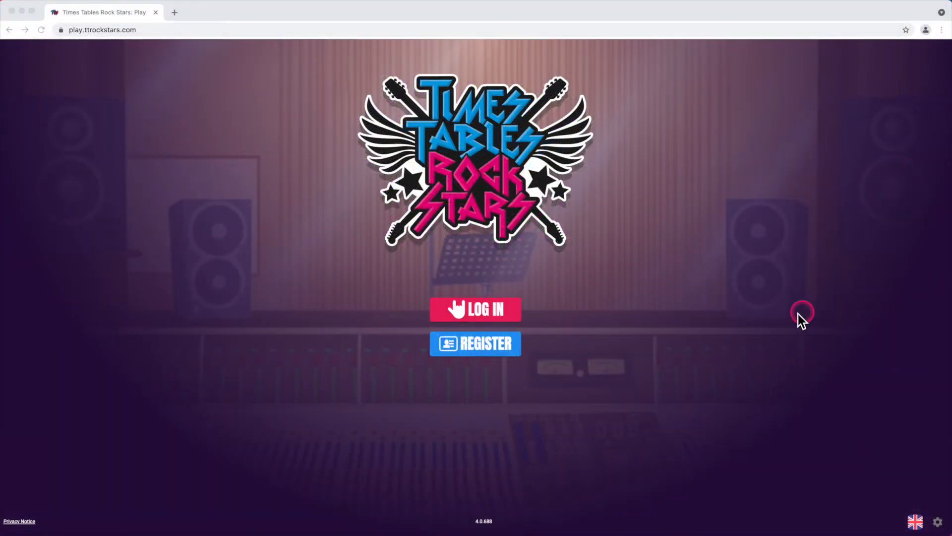
Step: Load the Times Tables Rock Stars website (play.ttrockstars.com)
type("play")
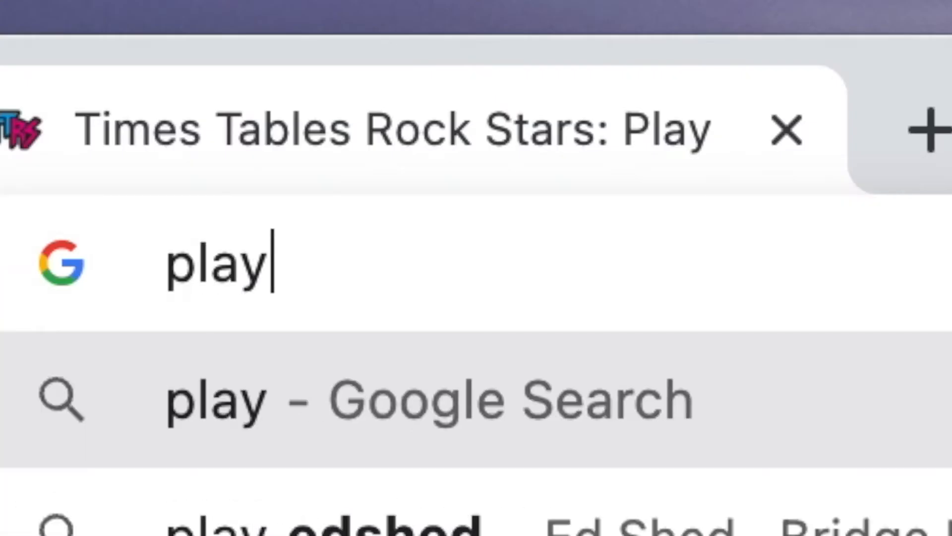
type(".ttrockstars.")
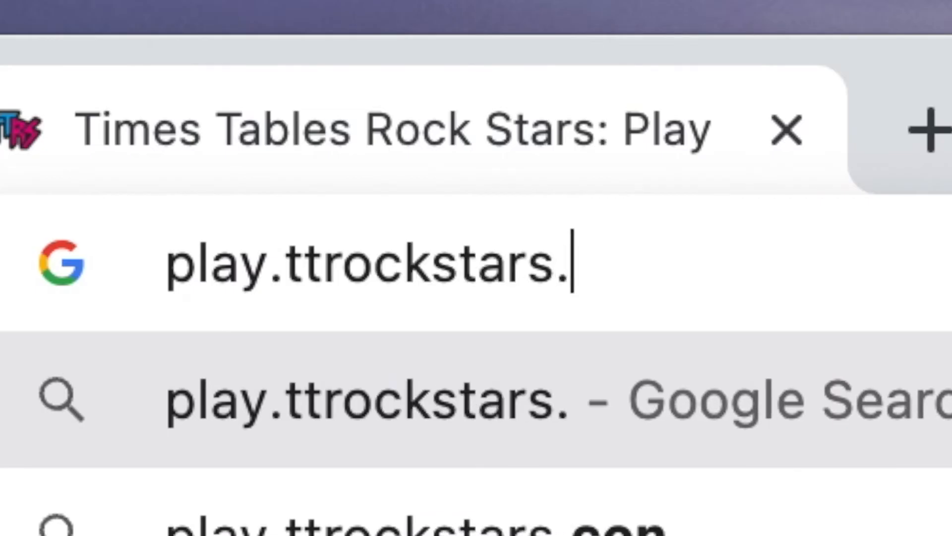
key("Return")
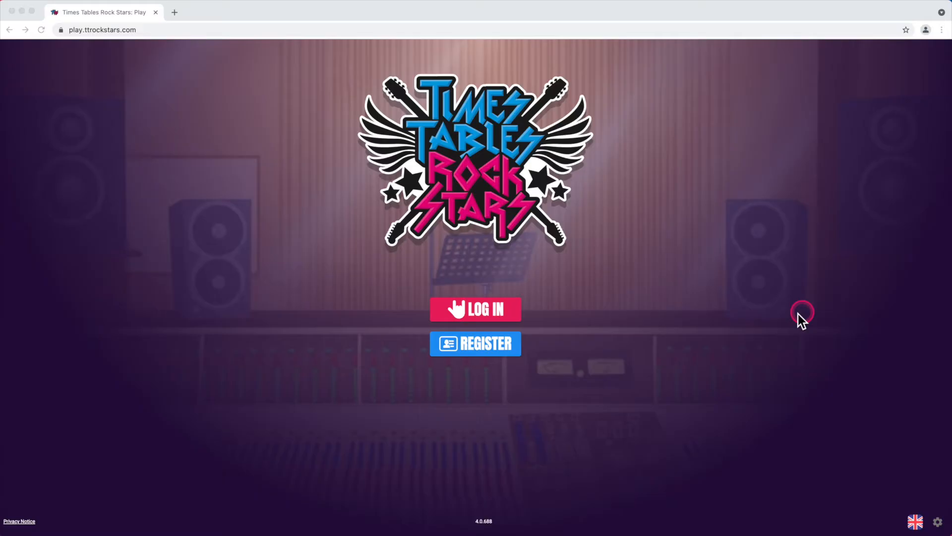
Step: Start a school student login and search schools with 'oss'
left_click(475, 309)
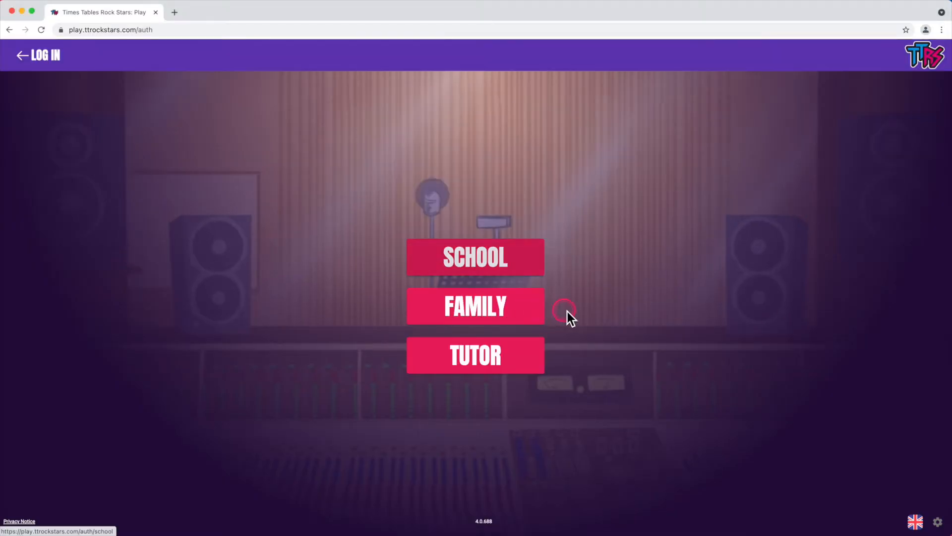
mouse_move(524, 273)
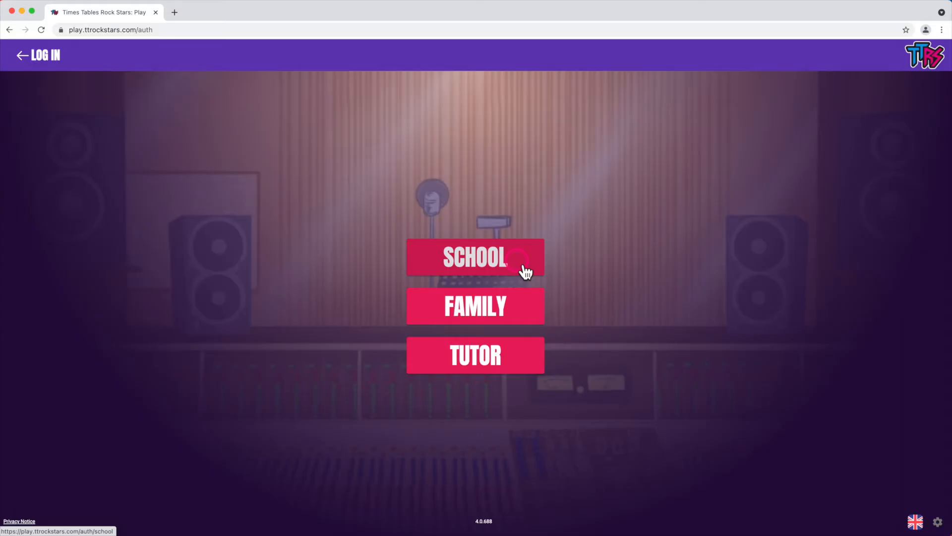
left_click(475, 257)
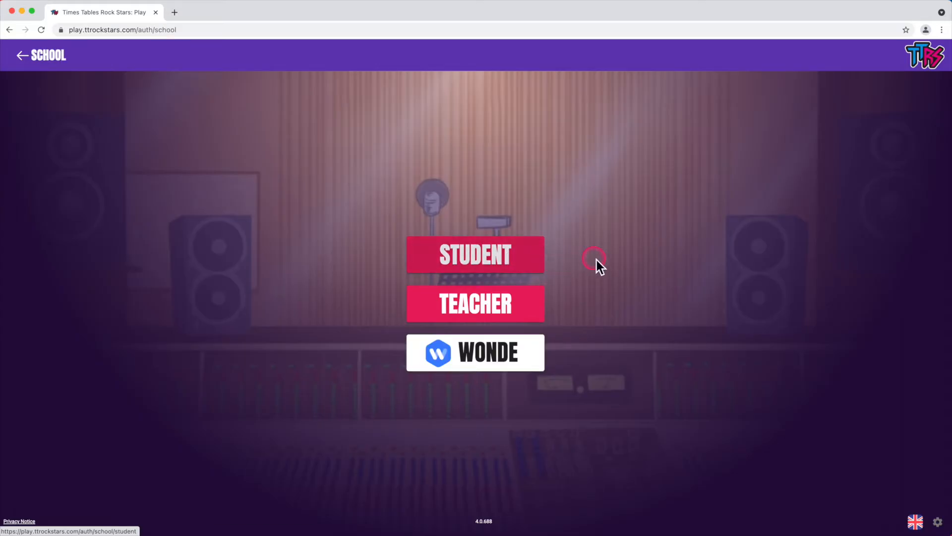
left_click(475, 254)
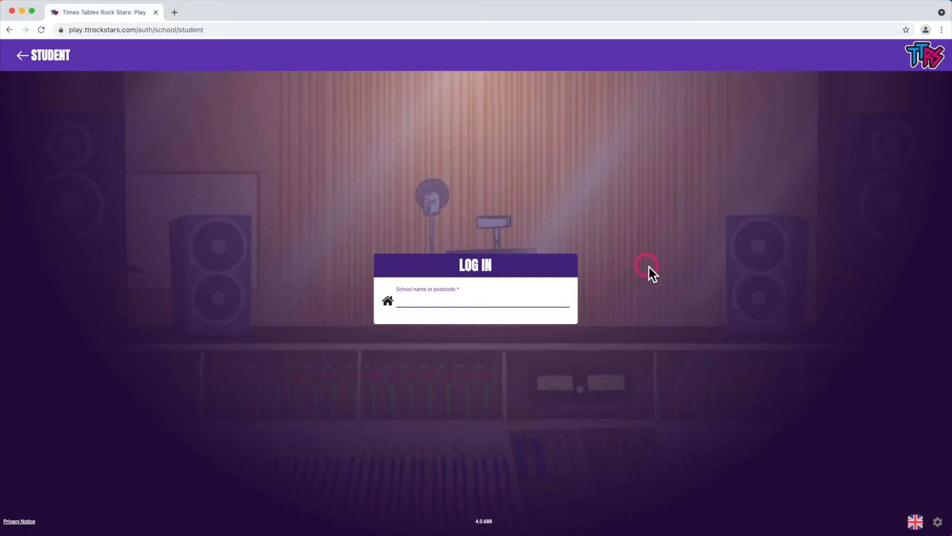
type("oss")
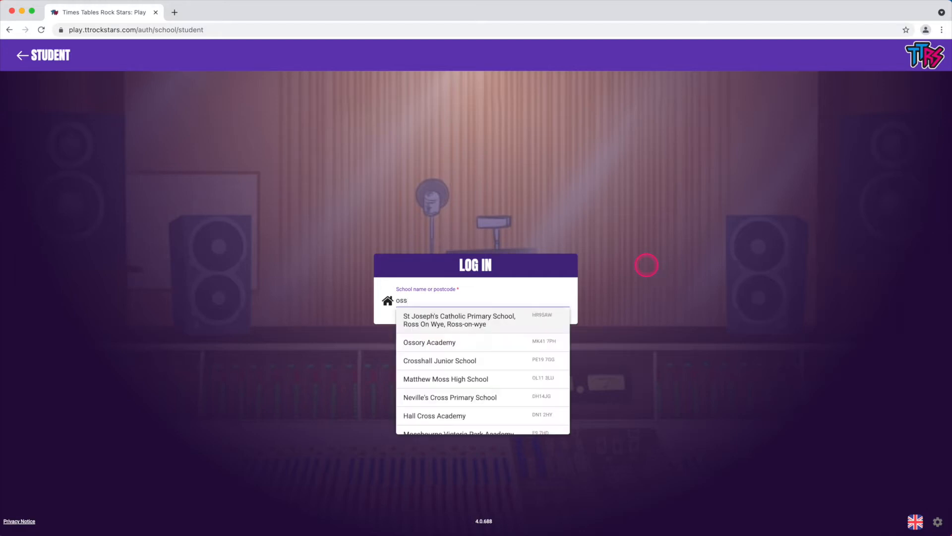
mouse_move(511, 342)
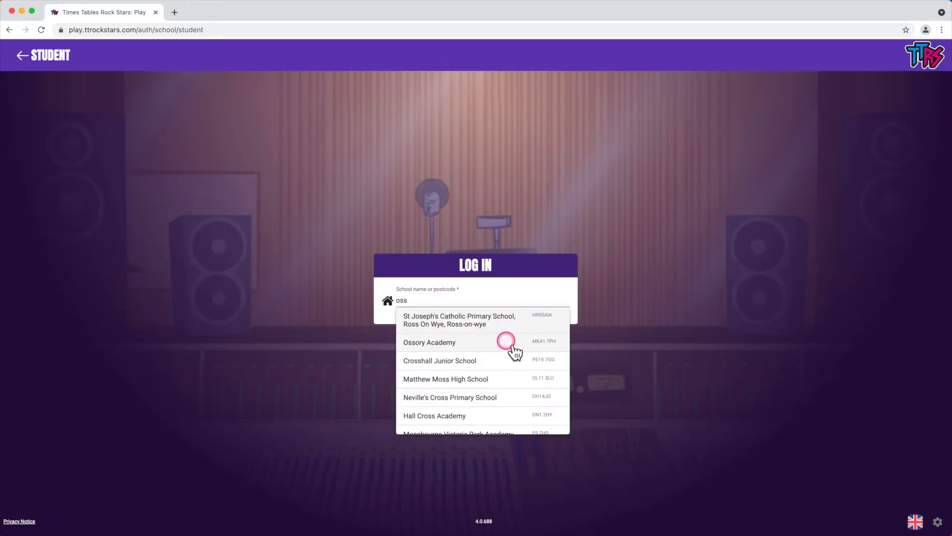
Step: Select Ossory Academy, enter username 'bobsmi1', and choose password sign-in
left_click(429, 342)
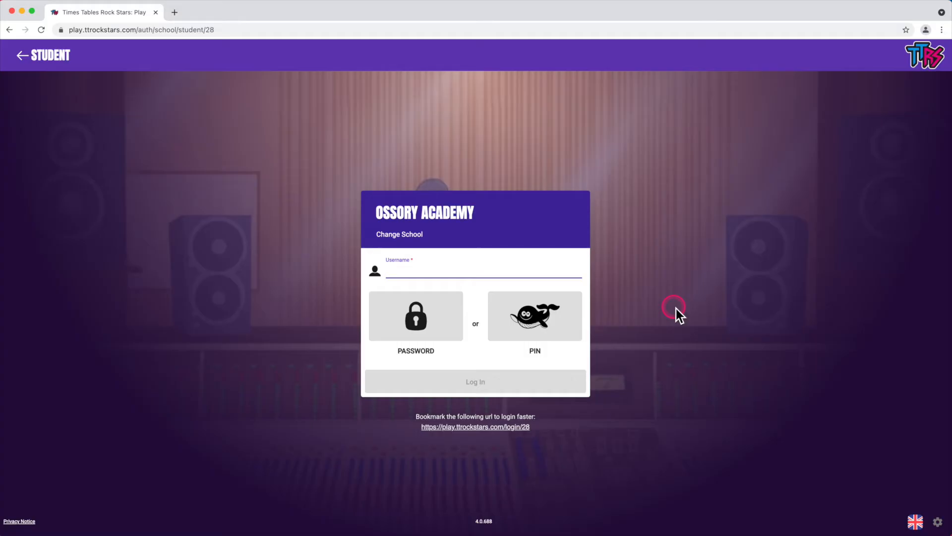
type("bobsm")
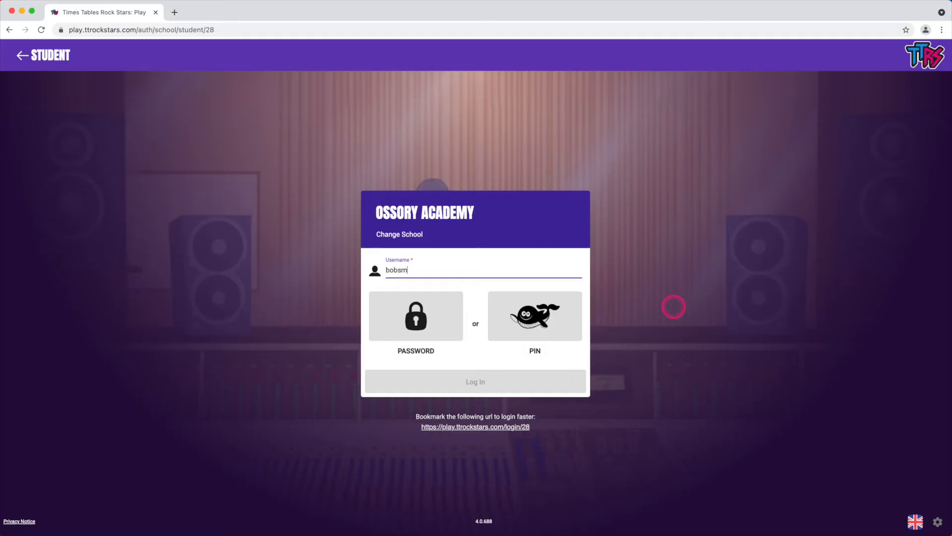
type("i1")
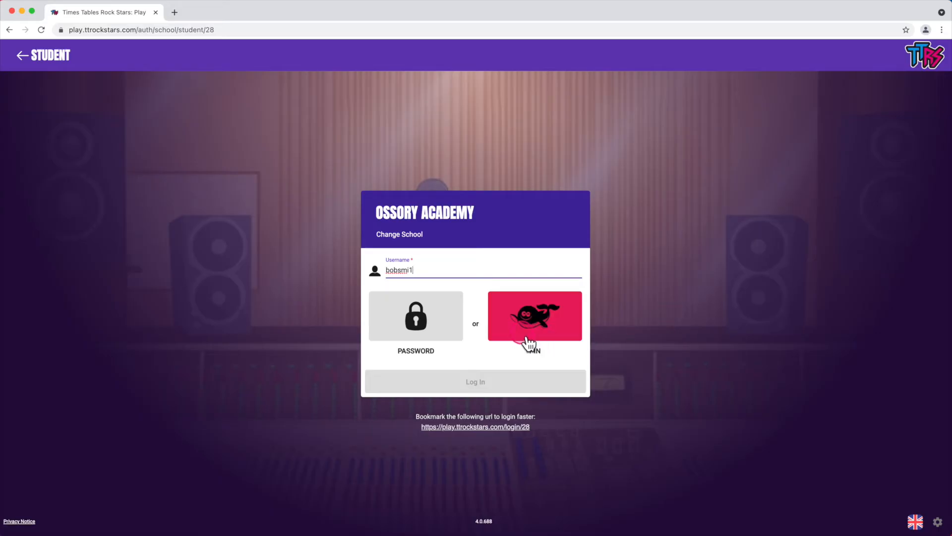
left_click(415, 316)
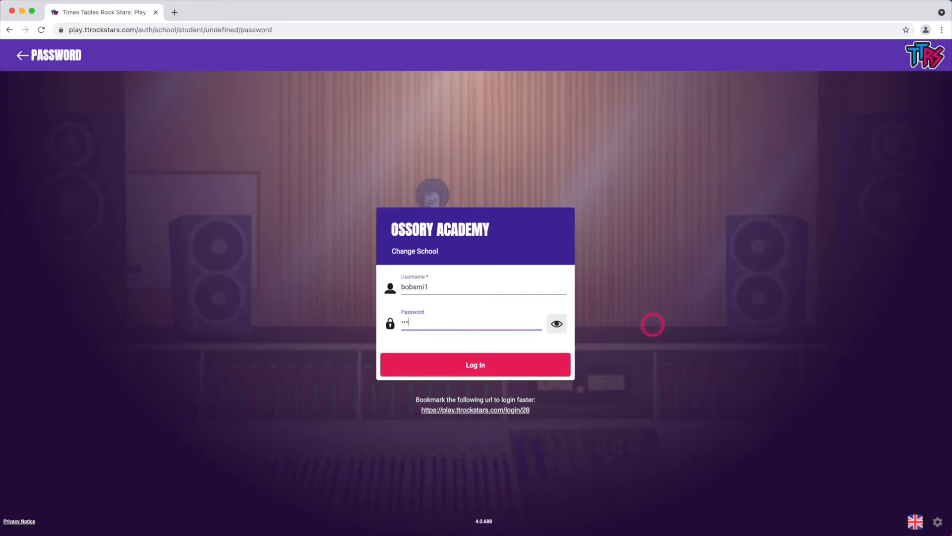
Step: Submit the login, refresh rock name suggestions, then pick and confirm Shifty Sears
left_click(475, 364)
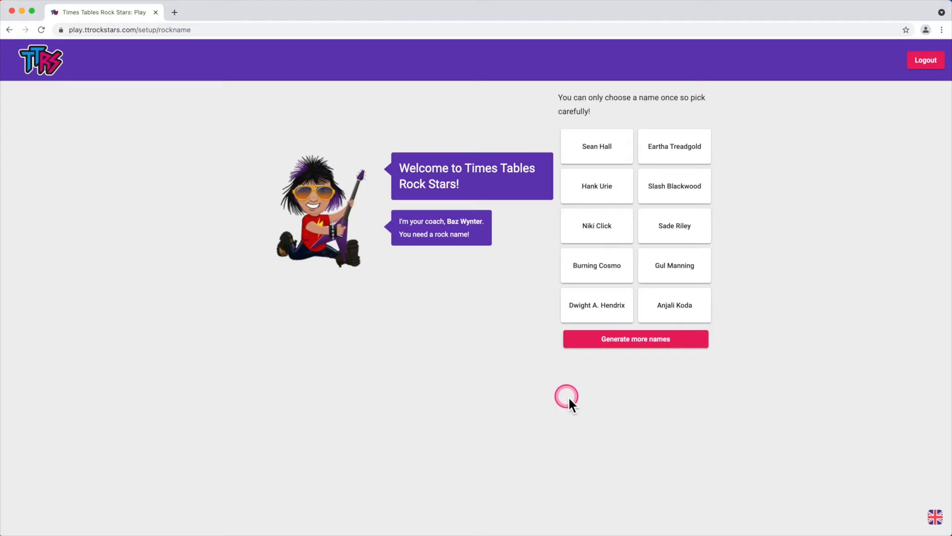
mouse_move(521, 389)
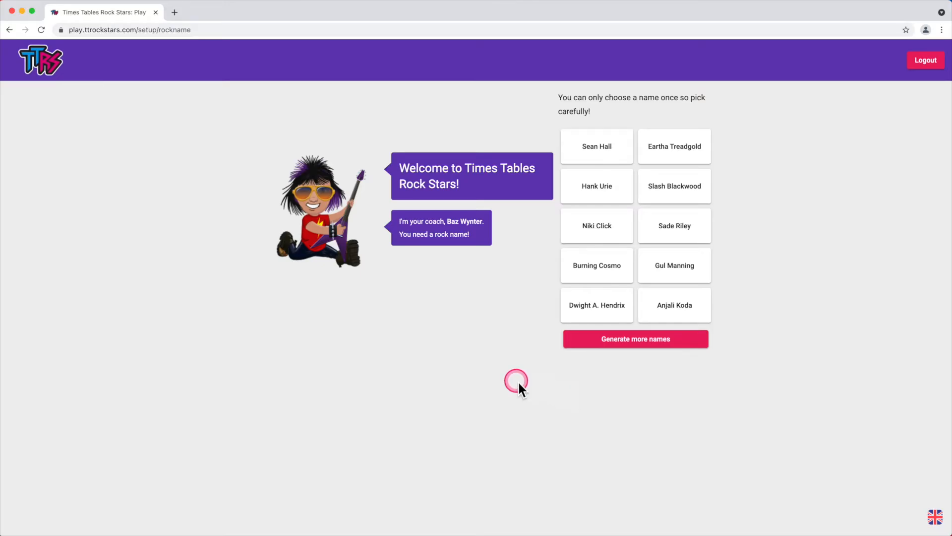
mouse_move(592, 353)
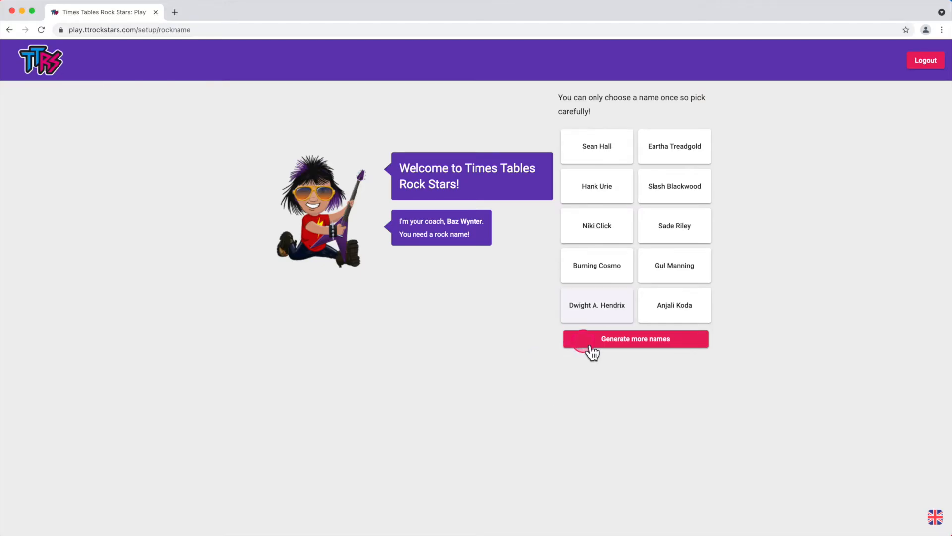
left_click(635, 339)
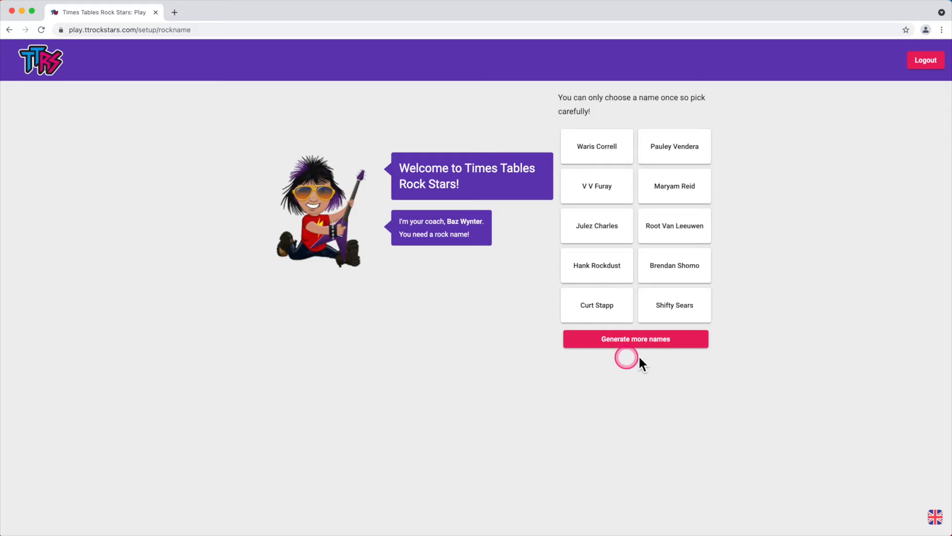
left_click(674, 305)
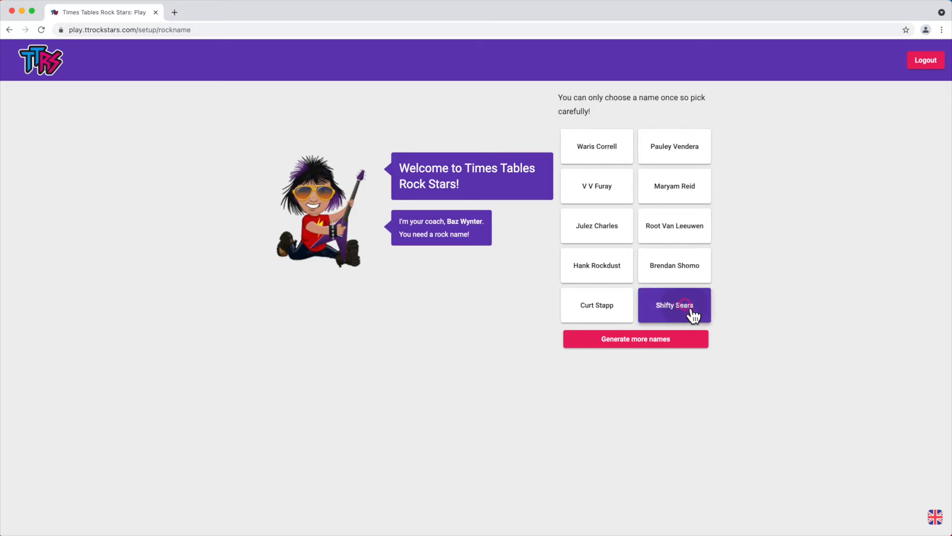
left_click(674, 306)
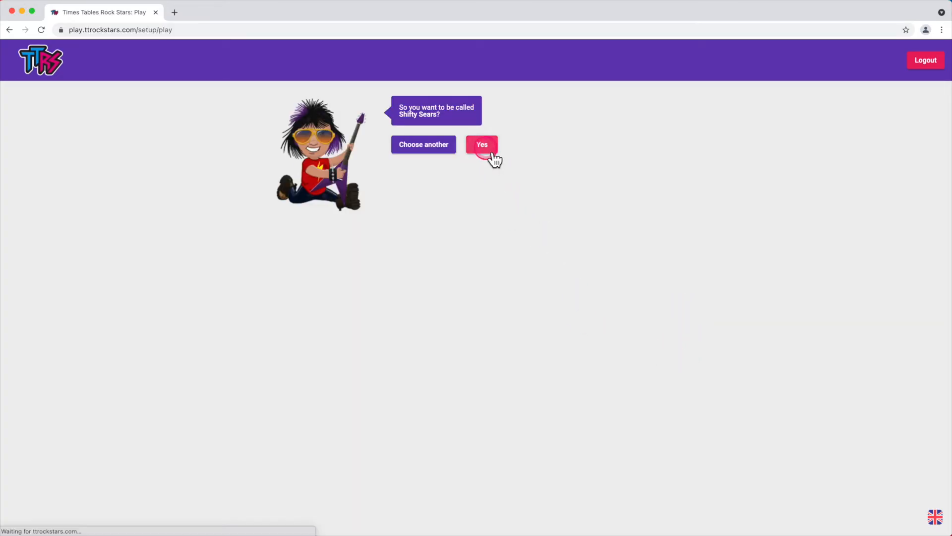
Step: Browse the Jamming, Soundcheck and Festival game mode tiles
left_click(482, 144)
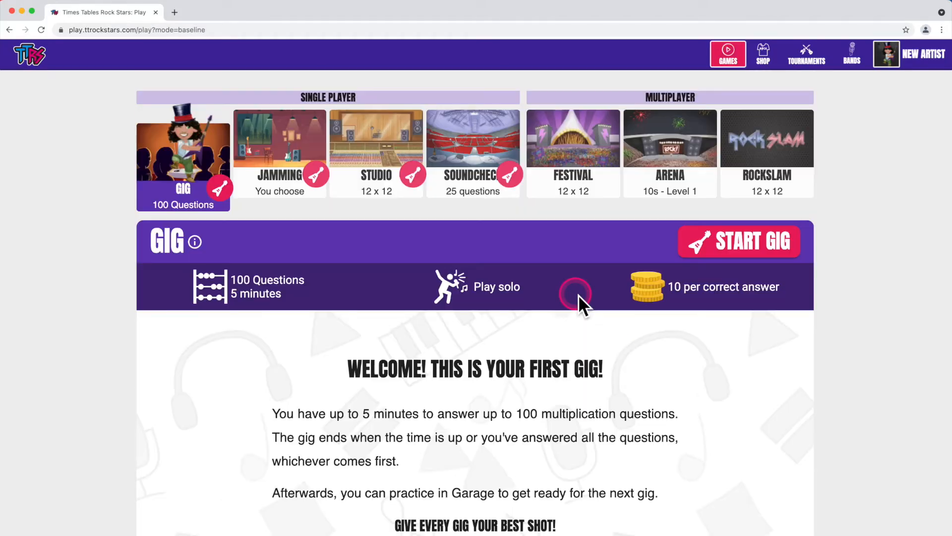
mouse_move(285, 160)
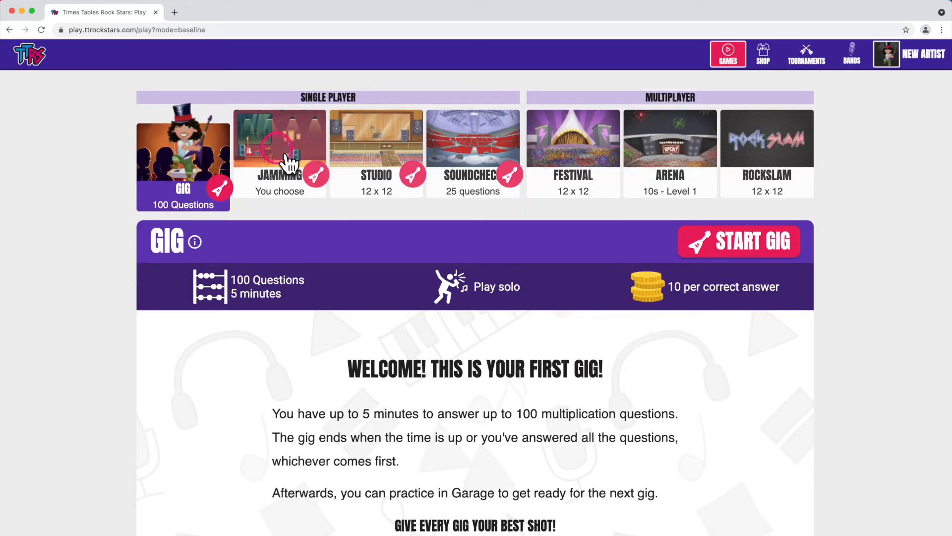
left_click(473, 140)
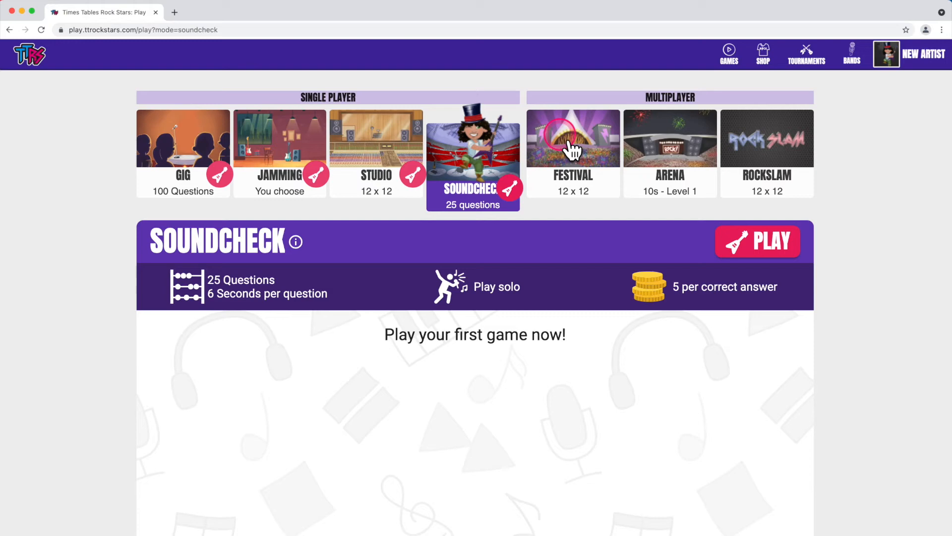
left_click(670, 138)
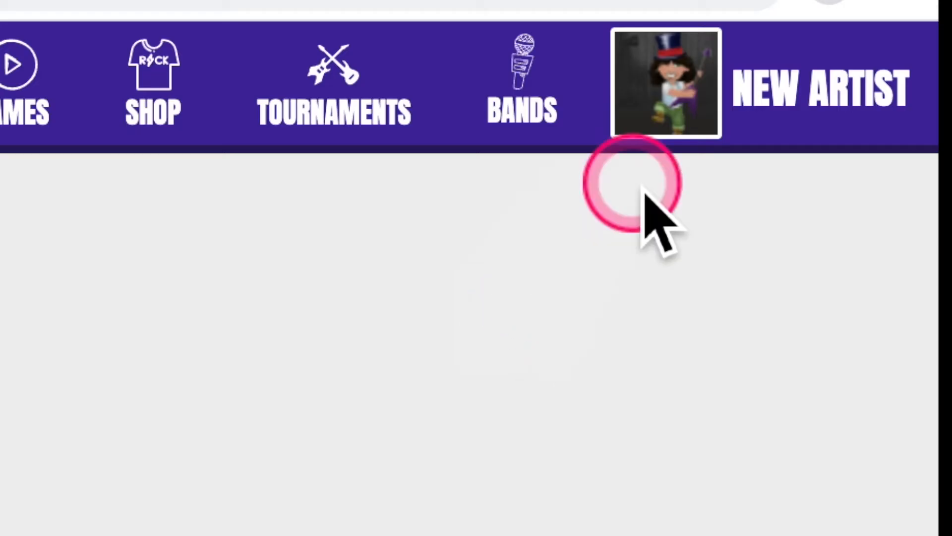
Step: Go from the avatar menu to Profile and view the empty Stats tab
left_click(665, 79)
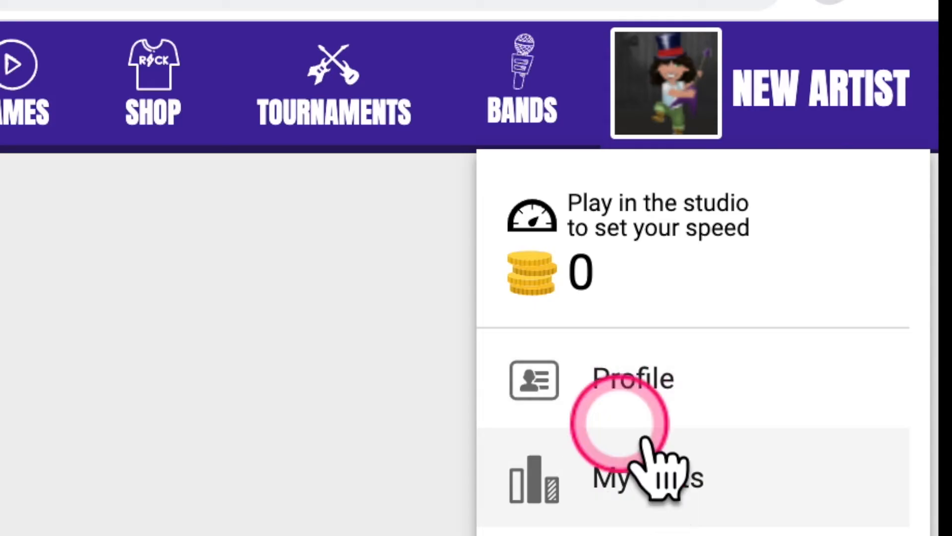
left_click(632, 378)
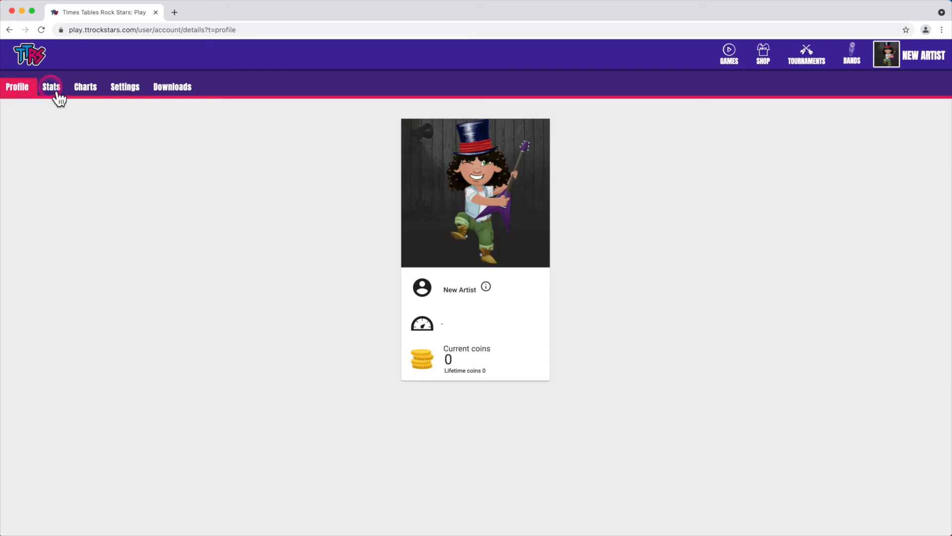
left_click(51, 86)
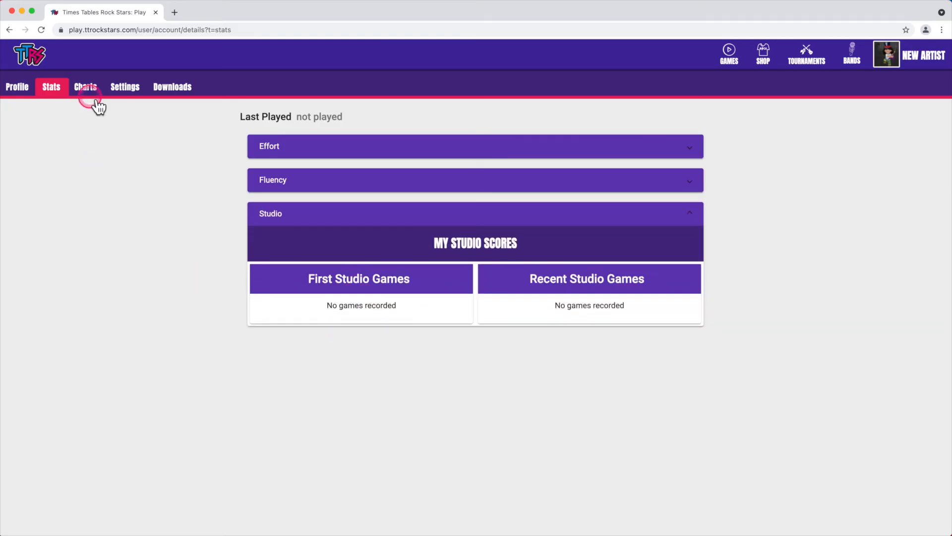
Step: Set the colour scheme to Black on Yellow, then view the Downloads page
left_click(85, 87)
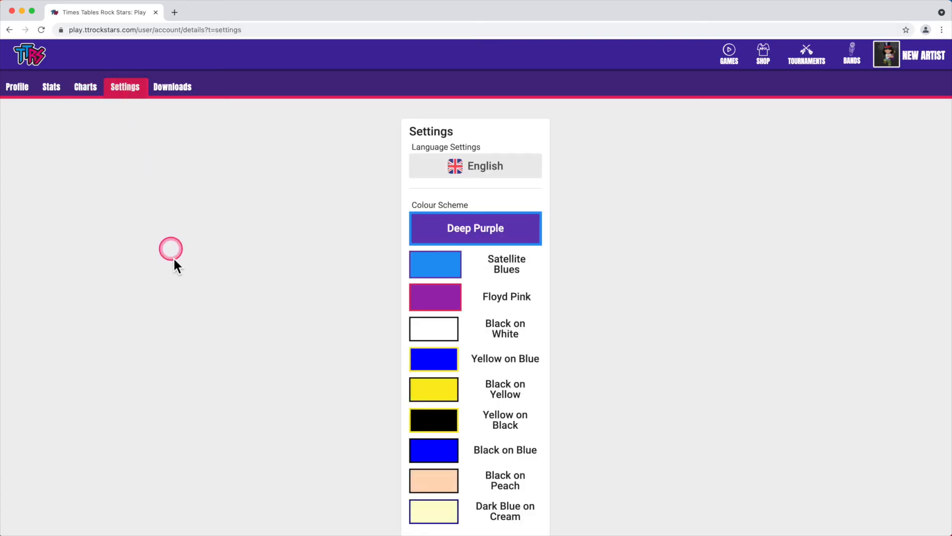
scroll("down", 3)
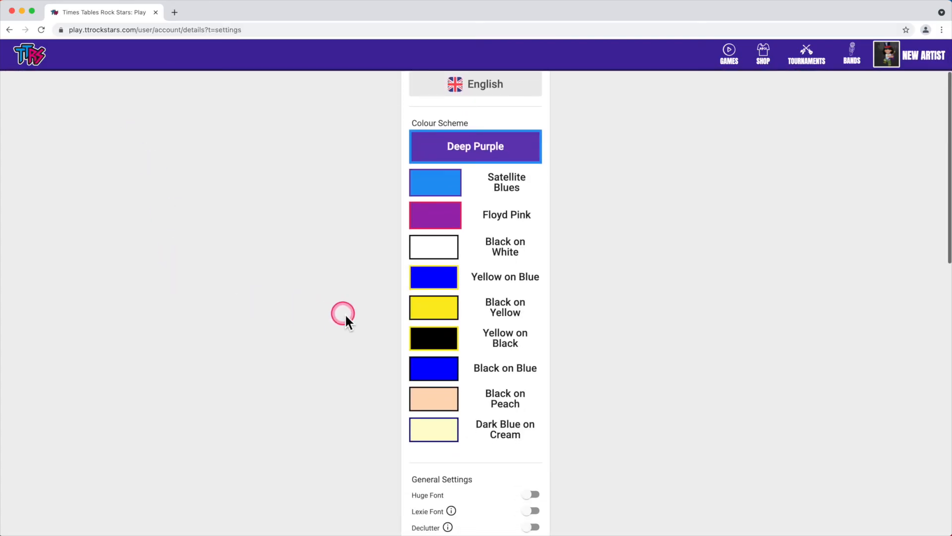
left_click(475, 368)
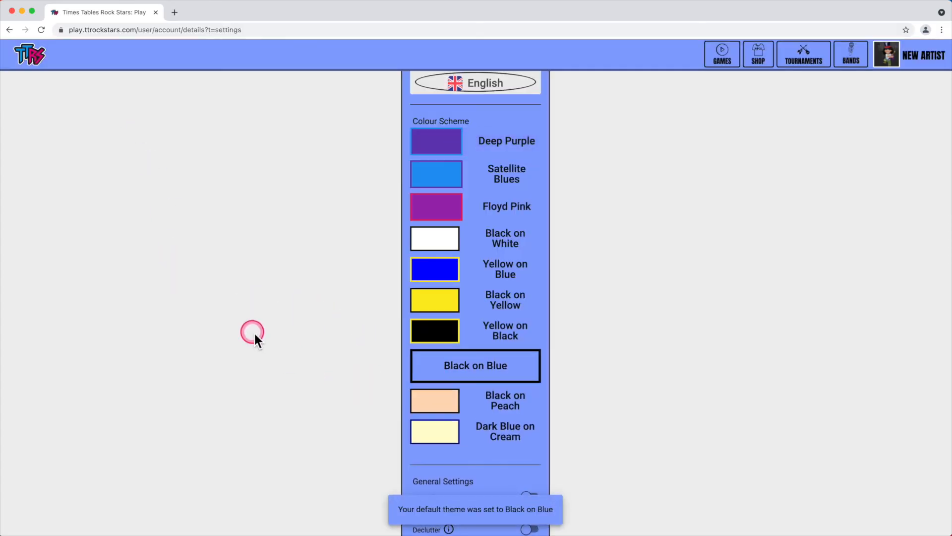
scroll("up", 3)
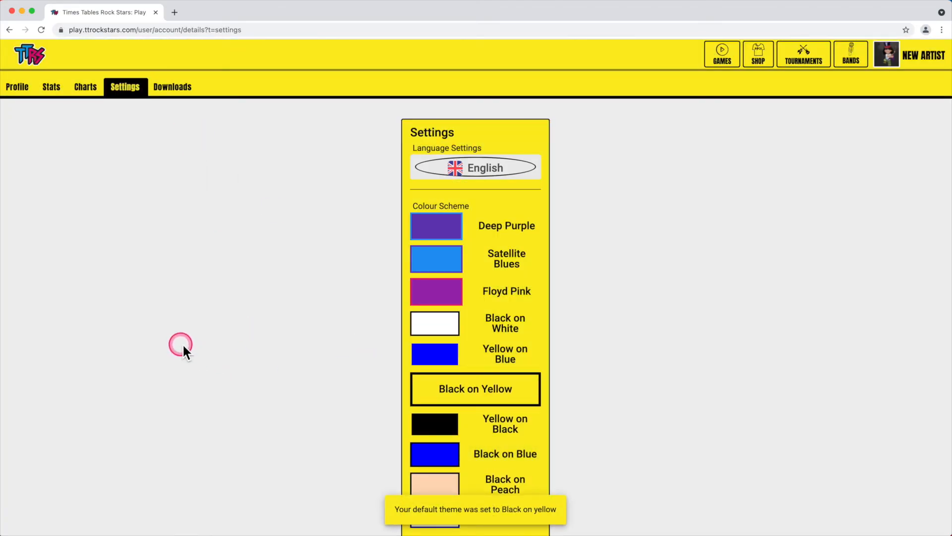
left_click(172, 86)
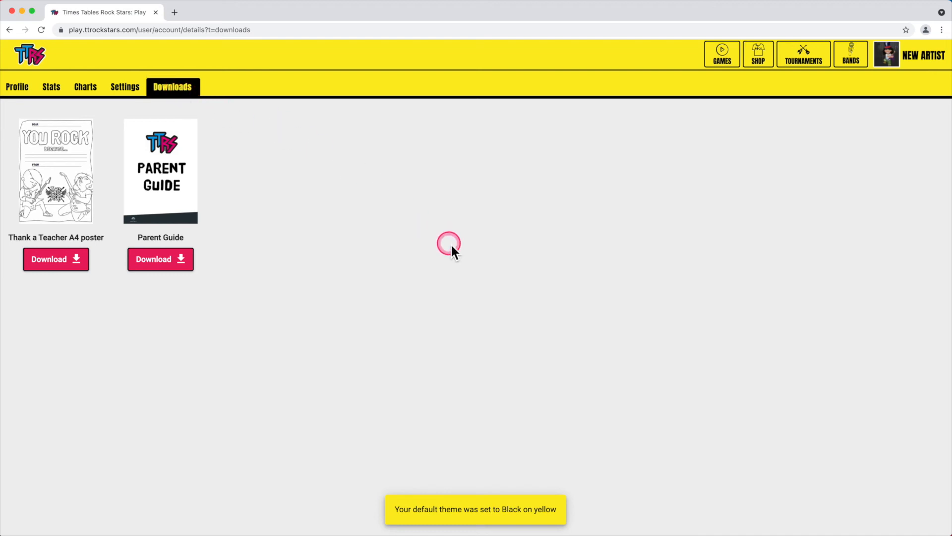
mouse_move(757, 54)
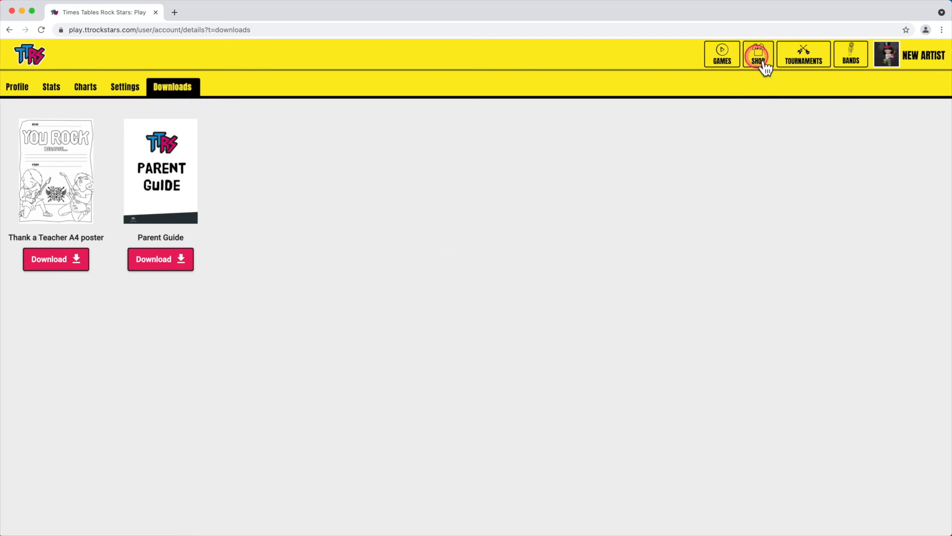
Step: Apply the NHS Rainbow avatar background in the shop and list Mouth options
left_click(758, 53)
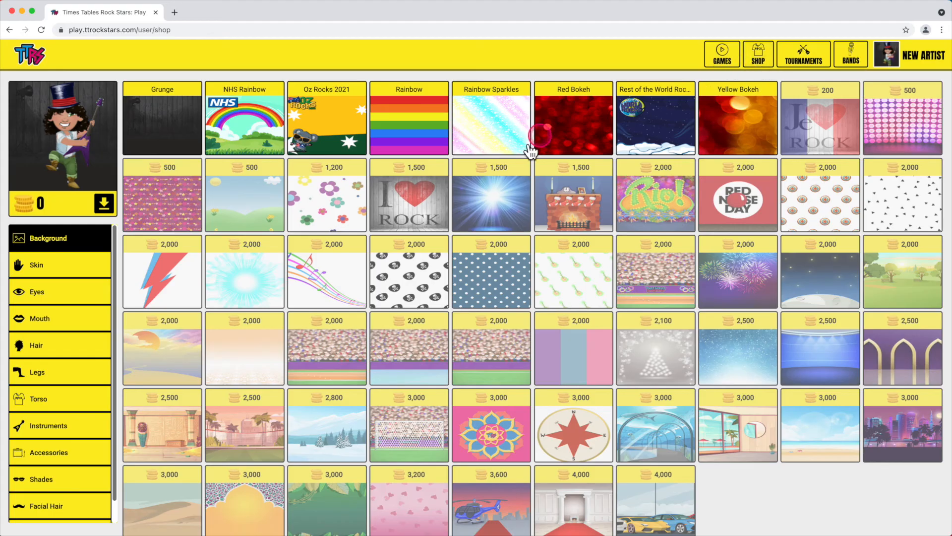
left_click(244, 118)
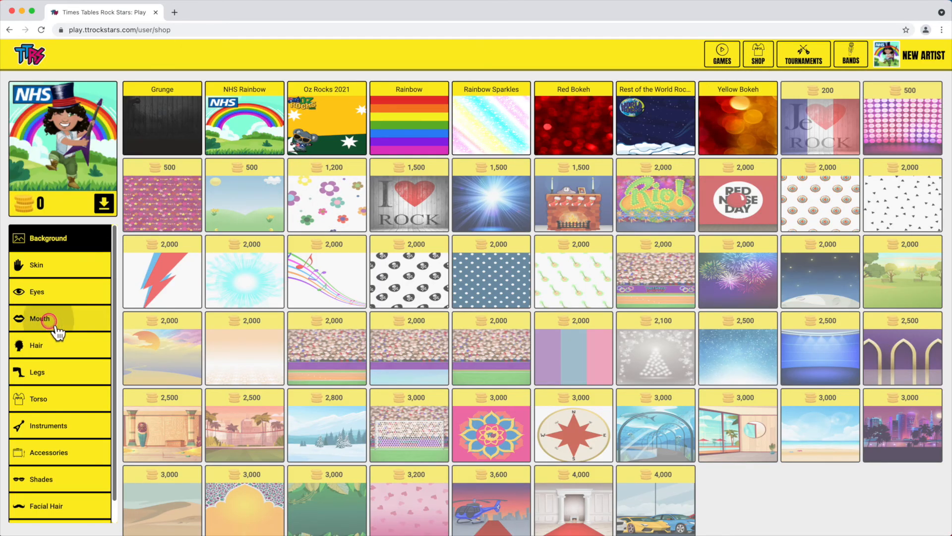
left_click(40, 318)
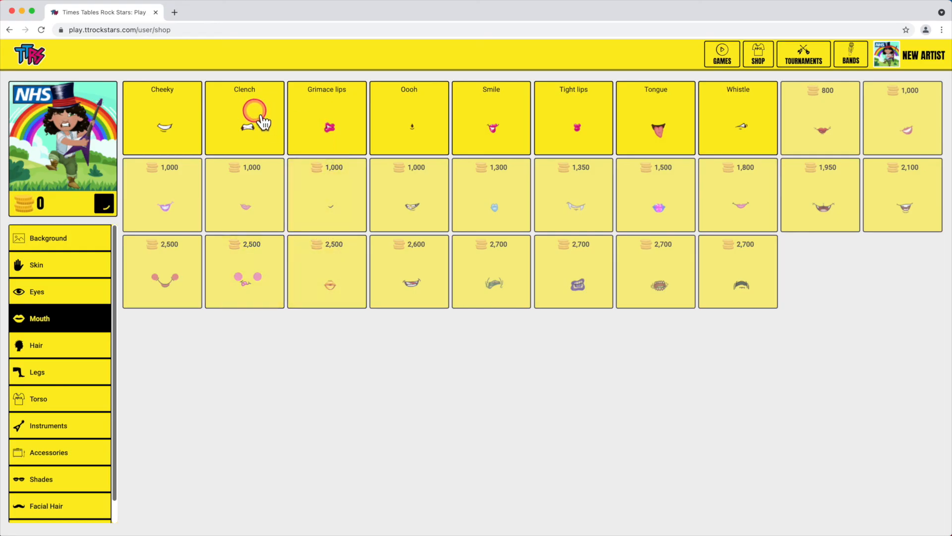